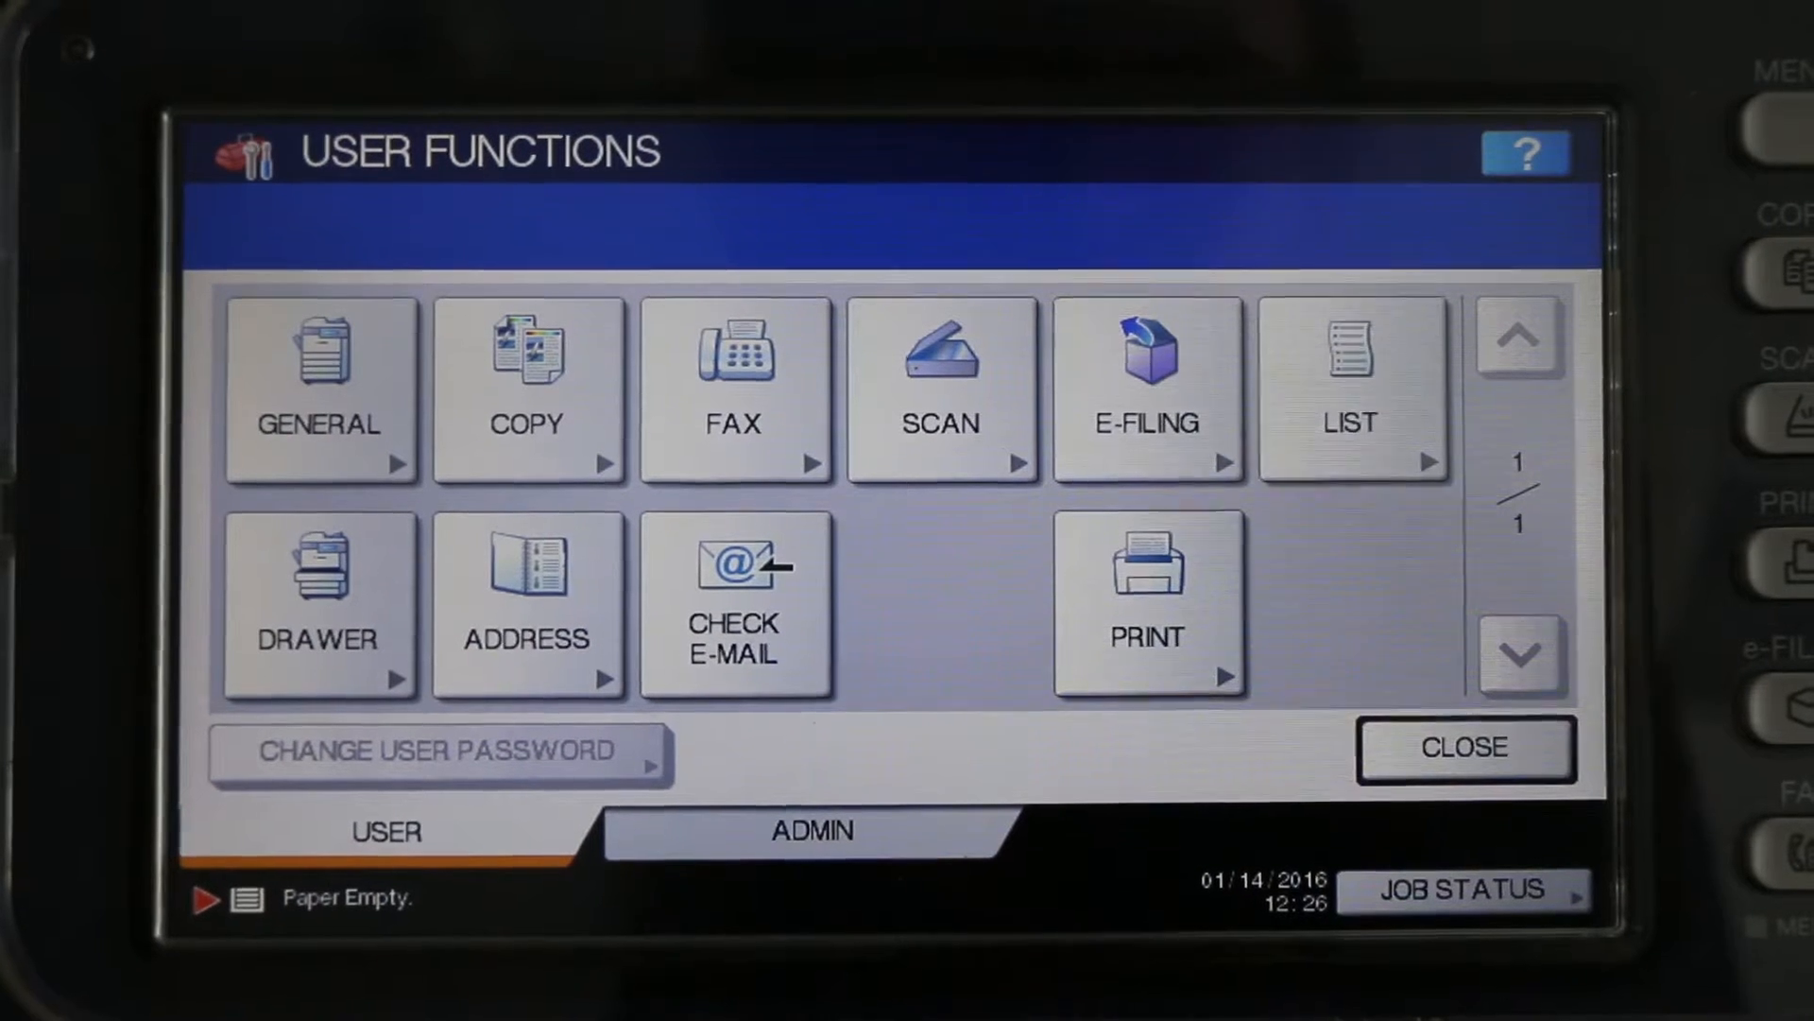
Request administrator access from the ADMIN tab to reach the password prompt.
left_click(810, 830)
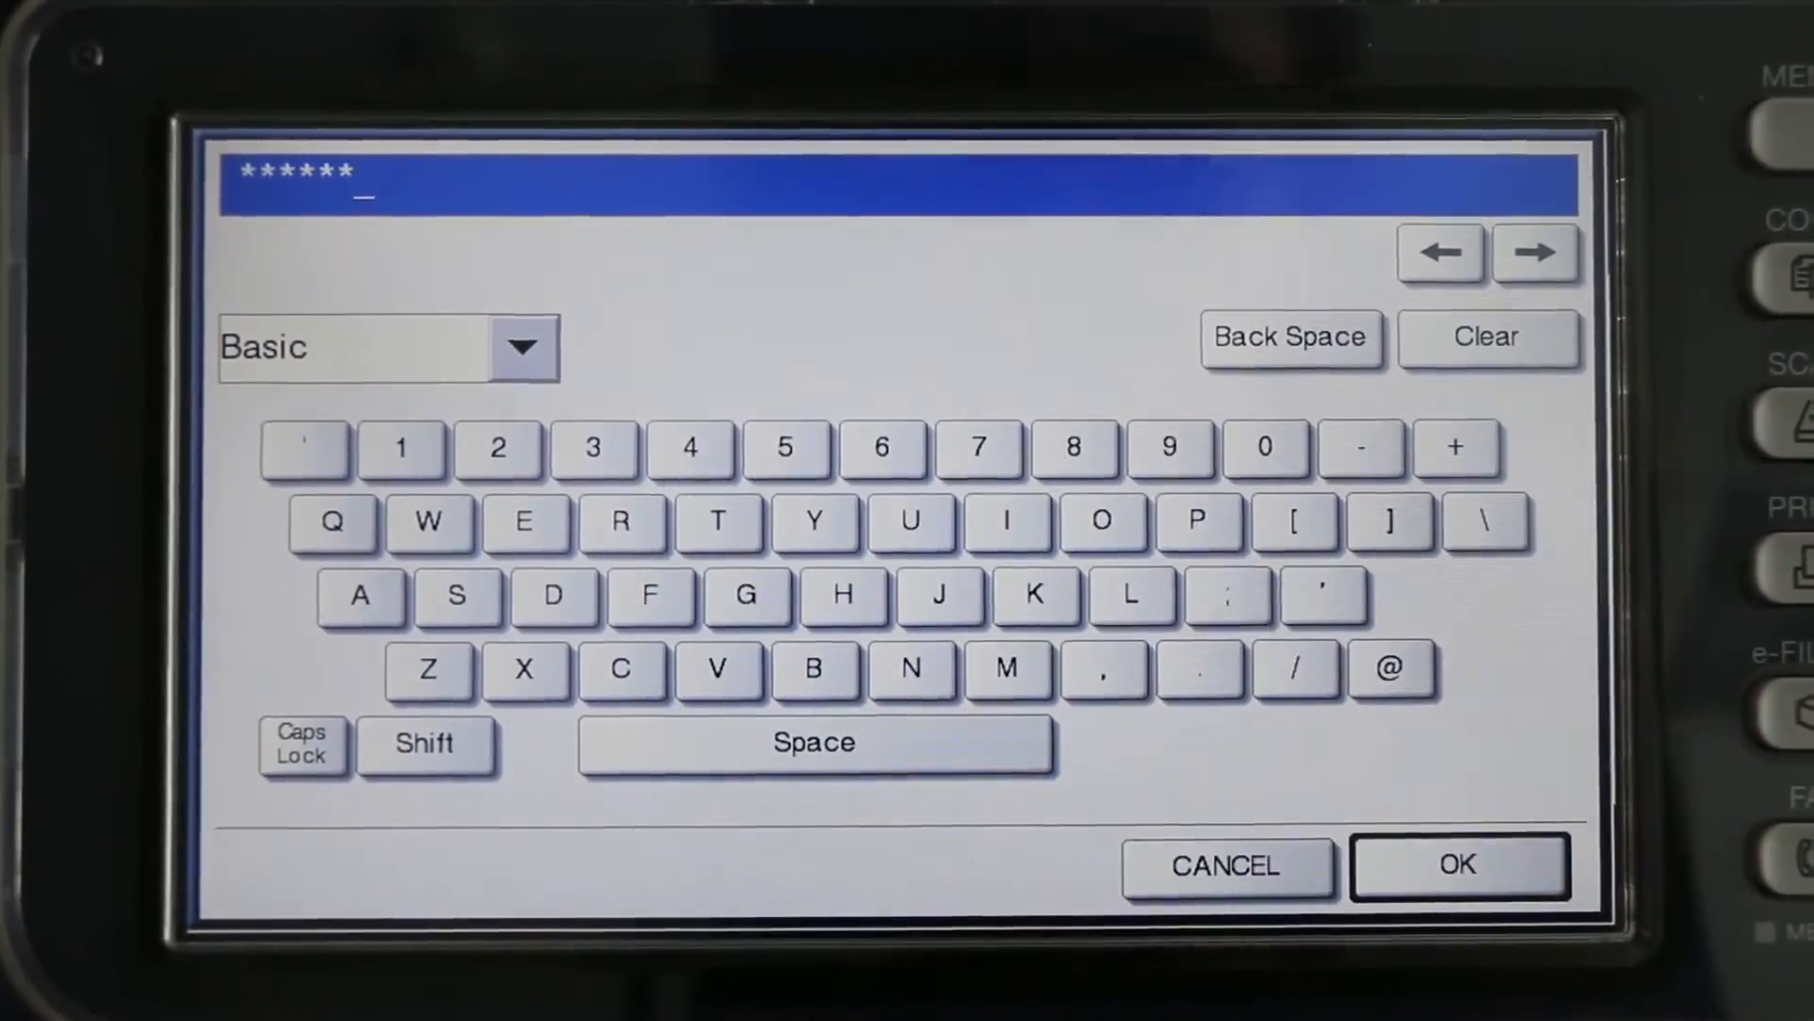
Confirm the admin password and enter the Network settings menu.
left_click(1459, 865)
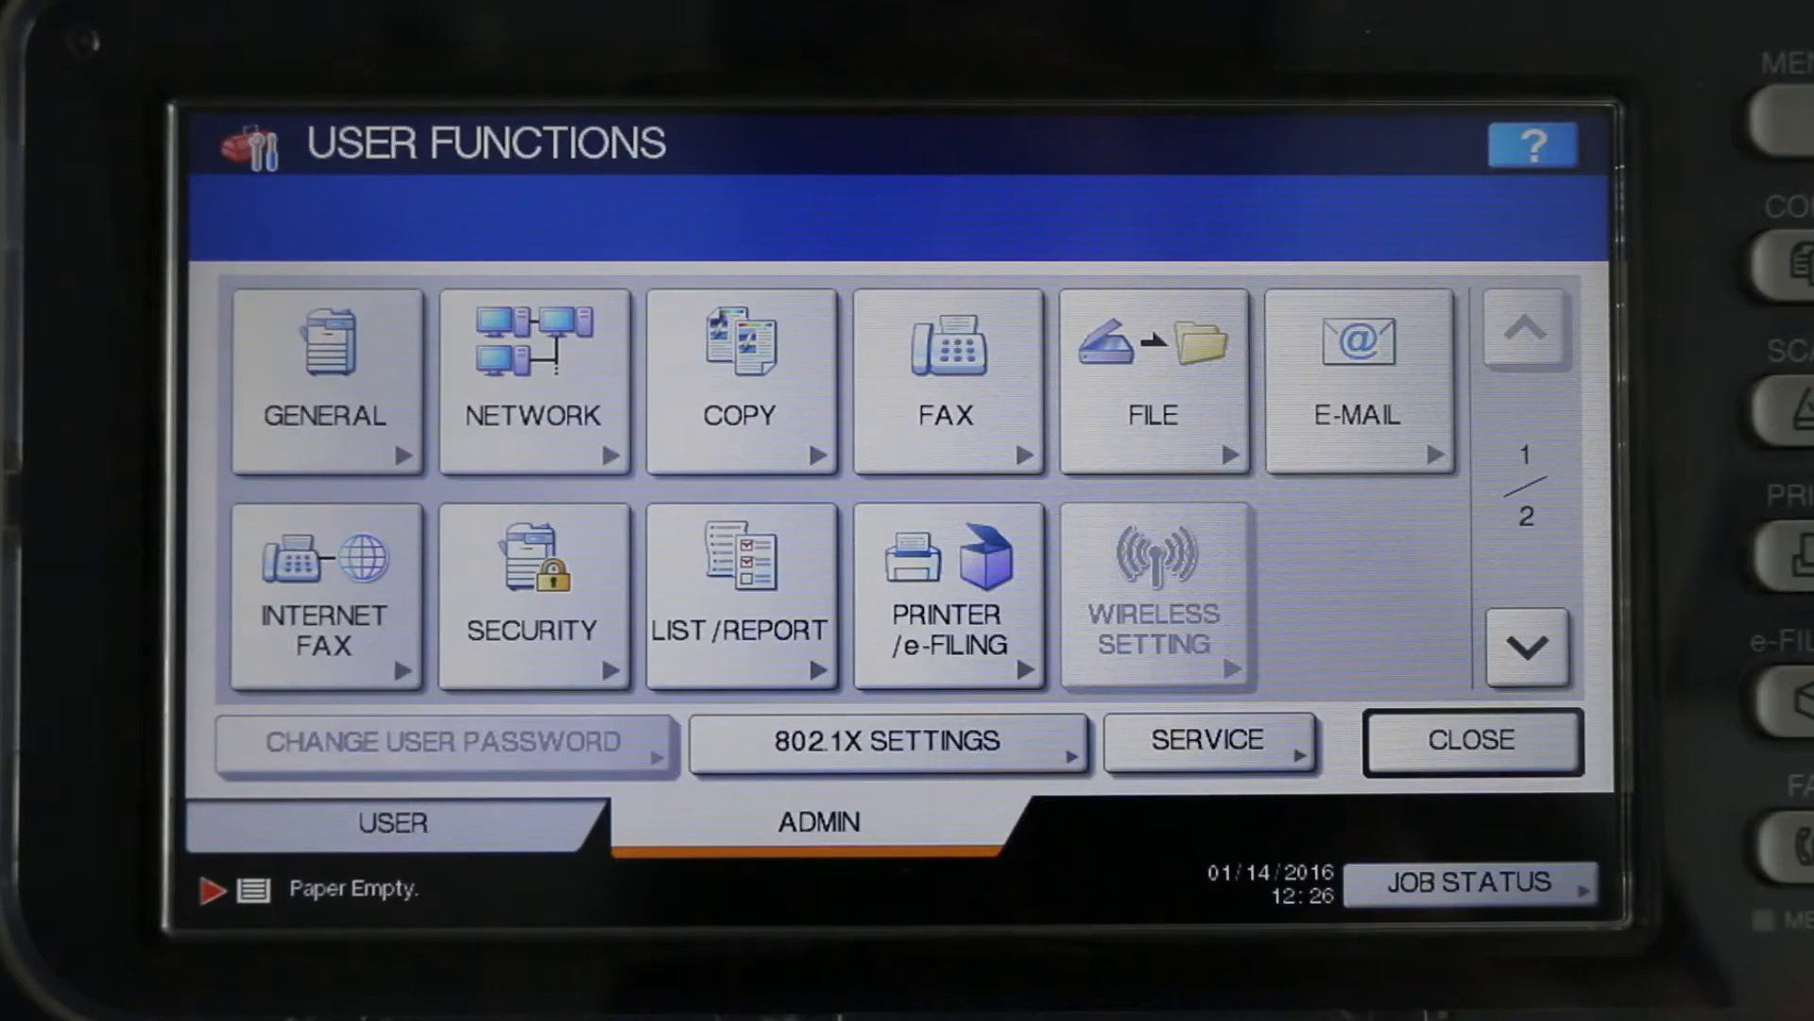
left_click(533, 382)
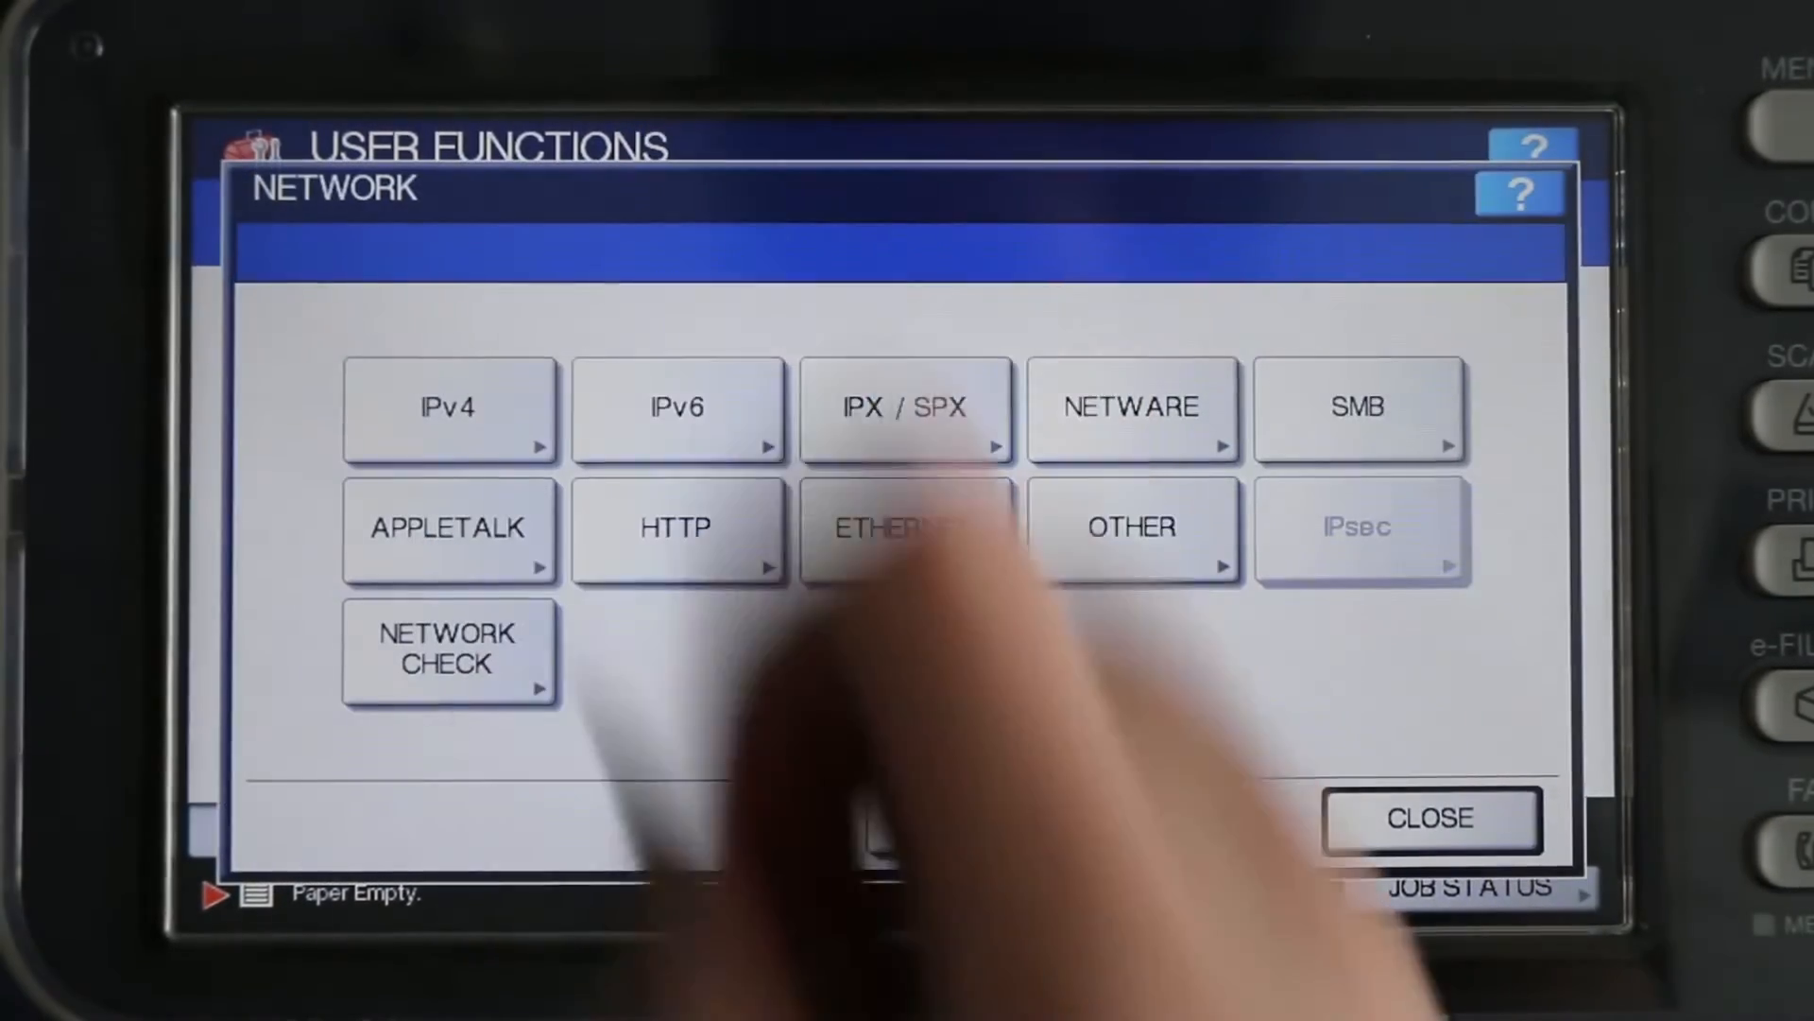
left_click(905, 531)
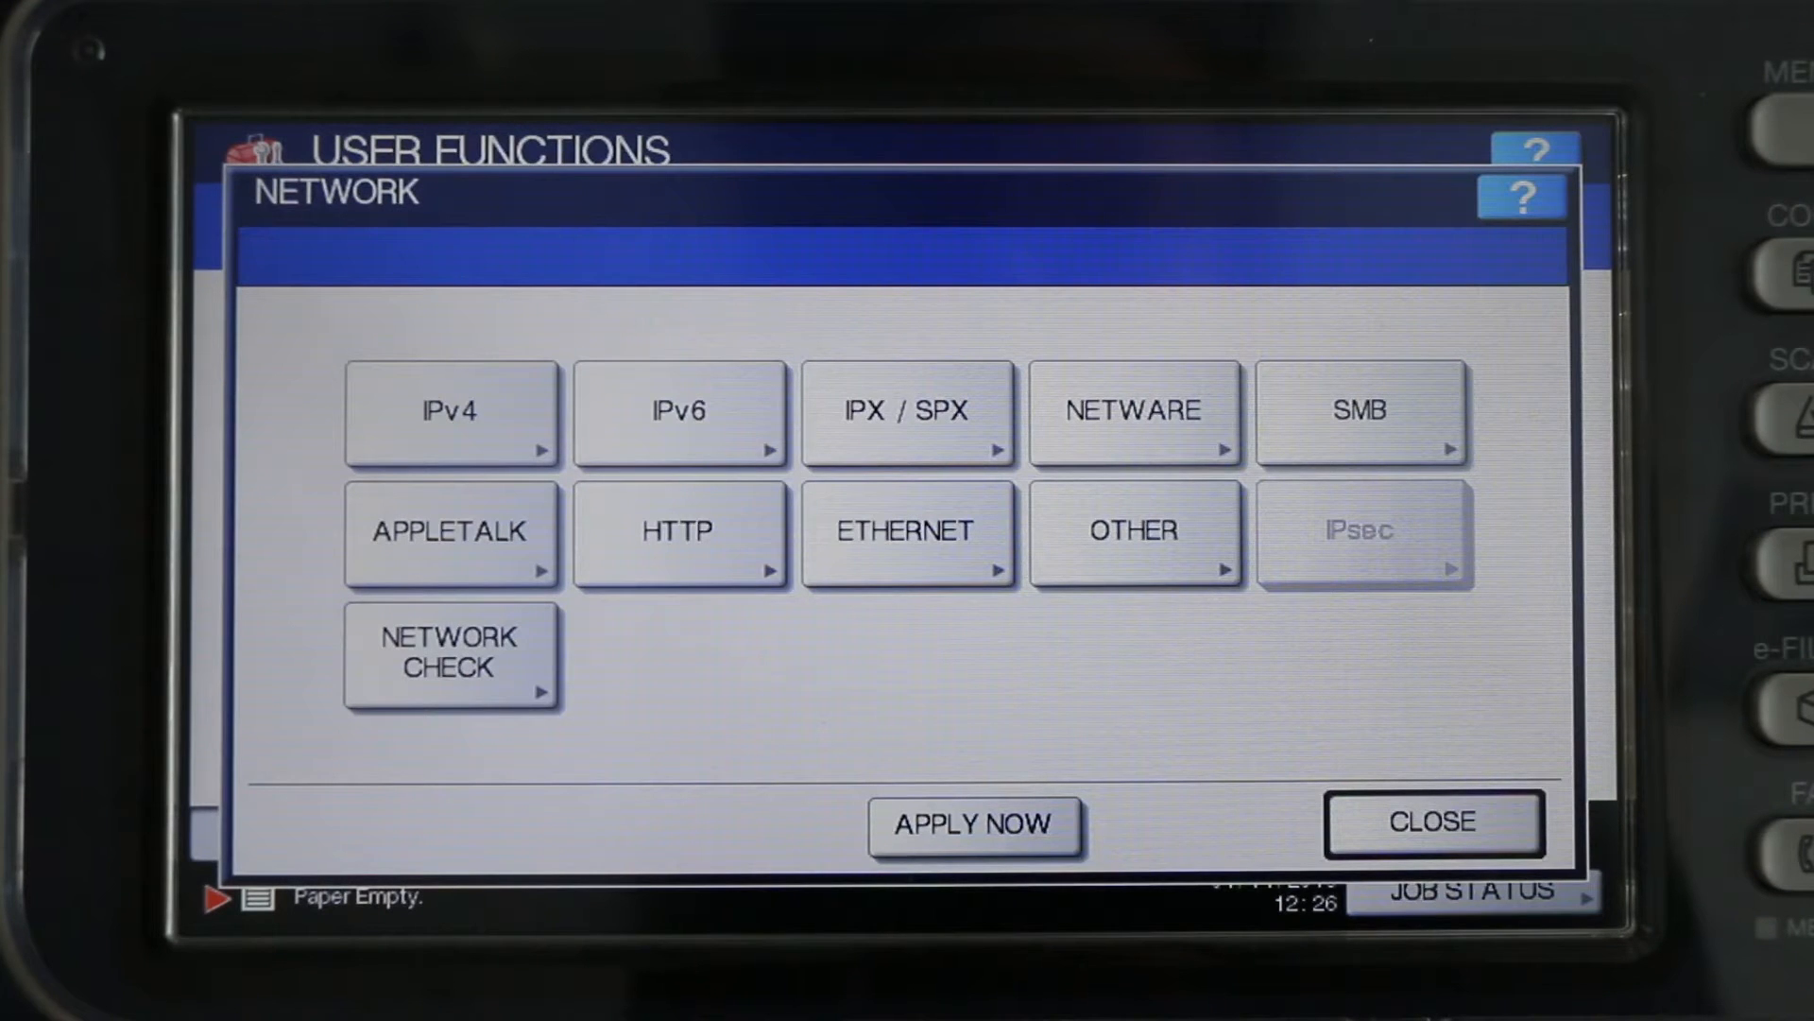
Set IPv4 to STATIC with last octet 200 and confirm back to the Network menu.
left_click(450, 410)
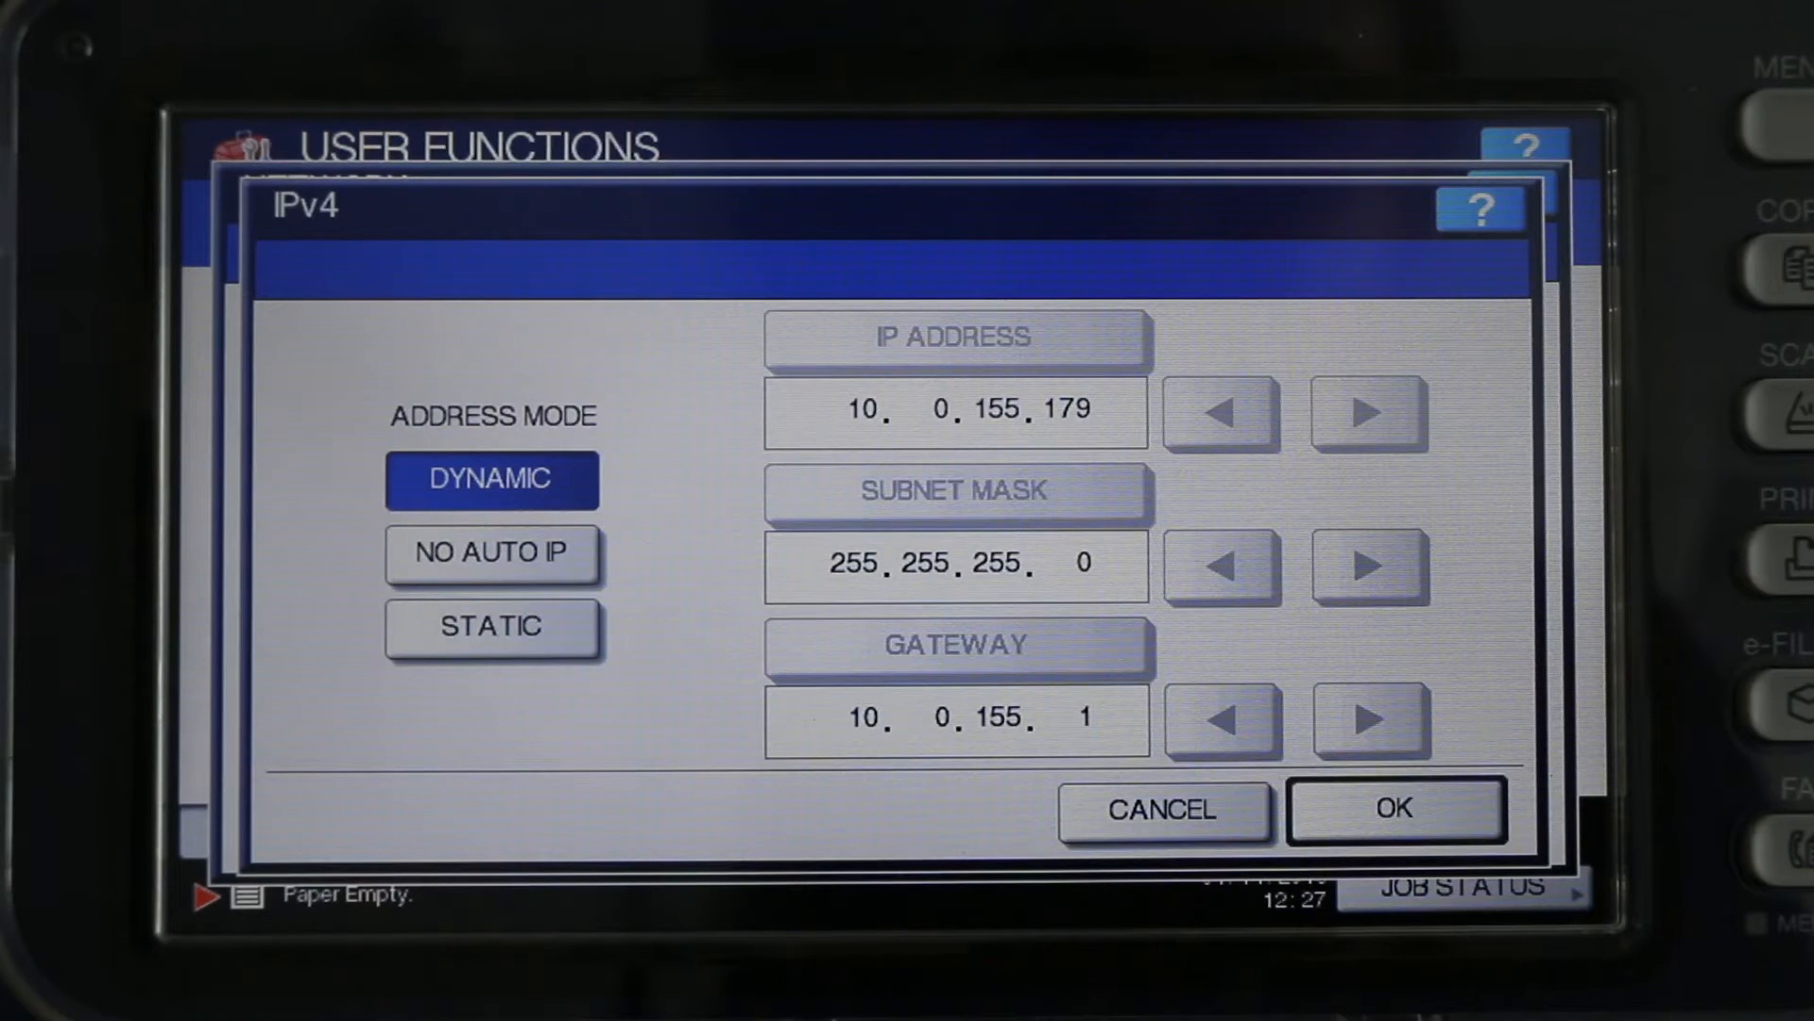
left_click(491, 626)
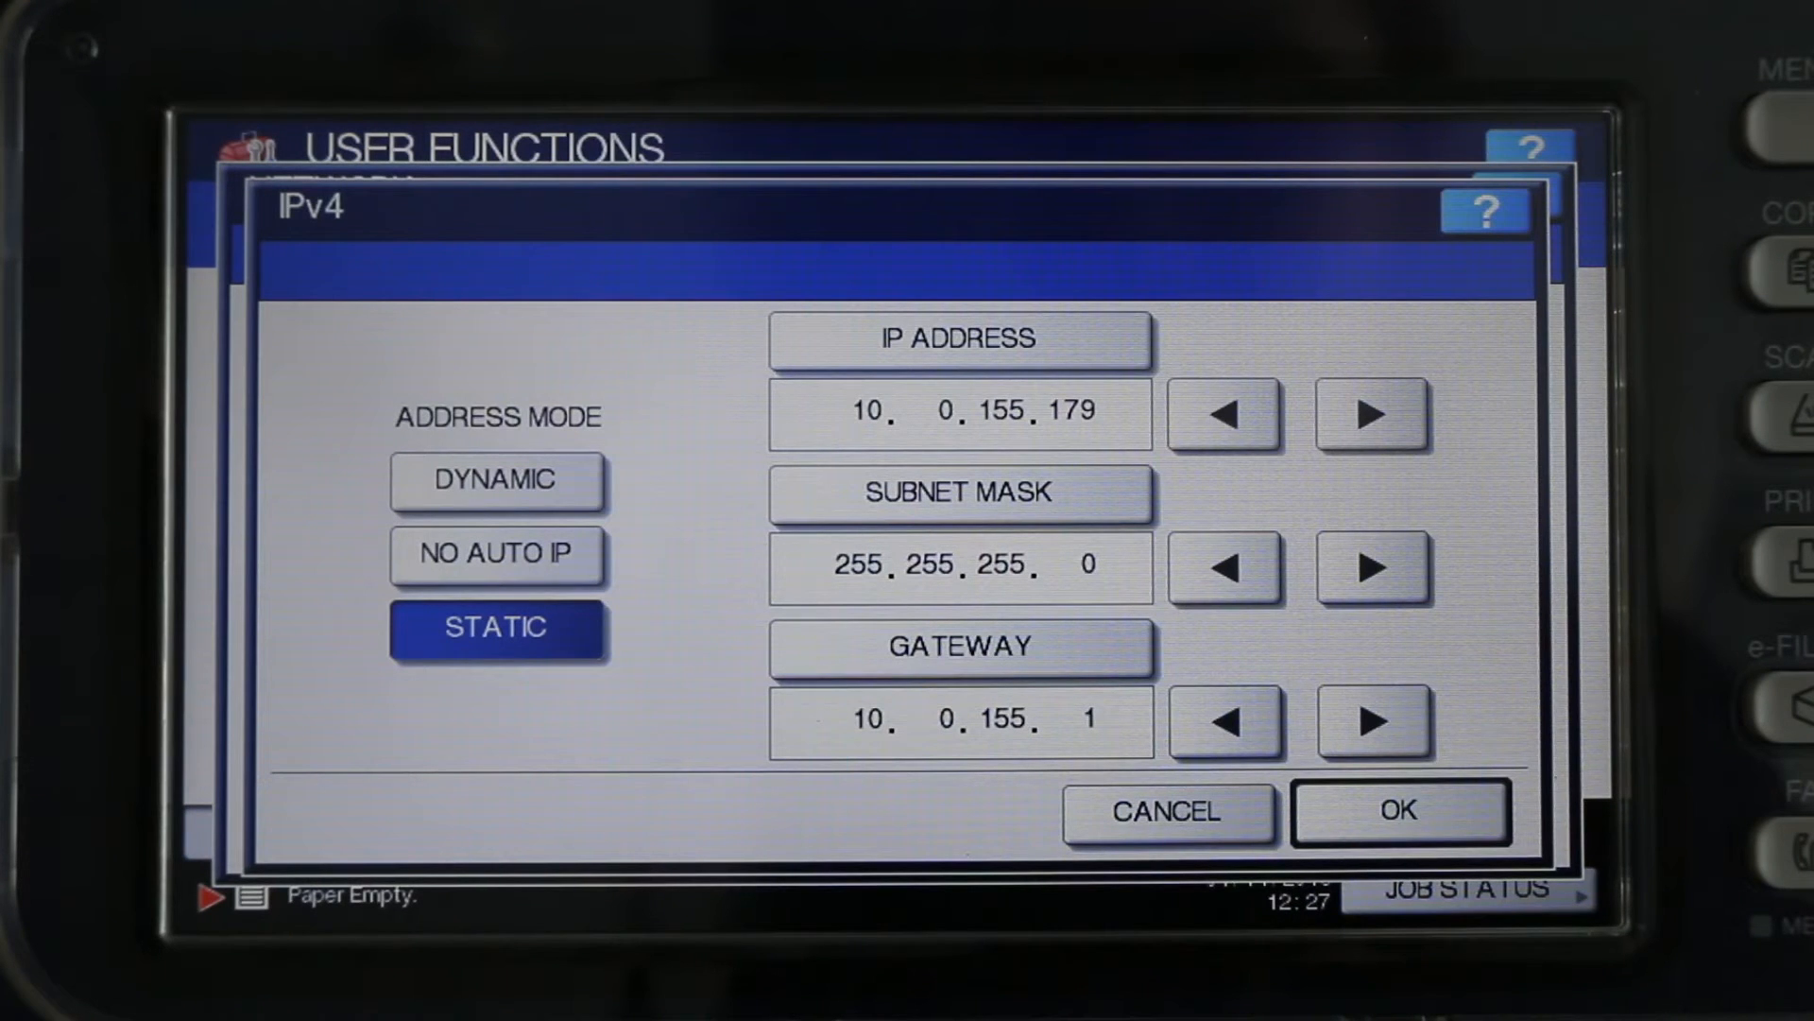
left_click(868, 410)
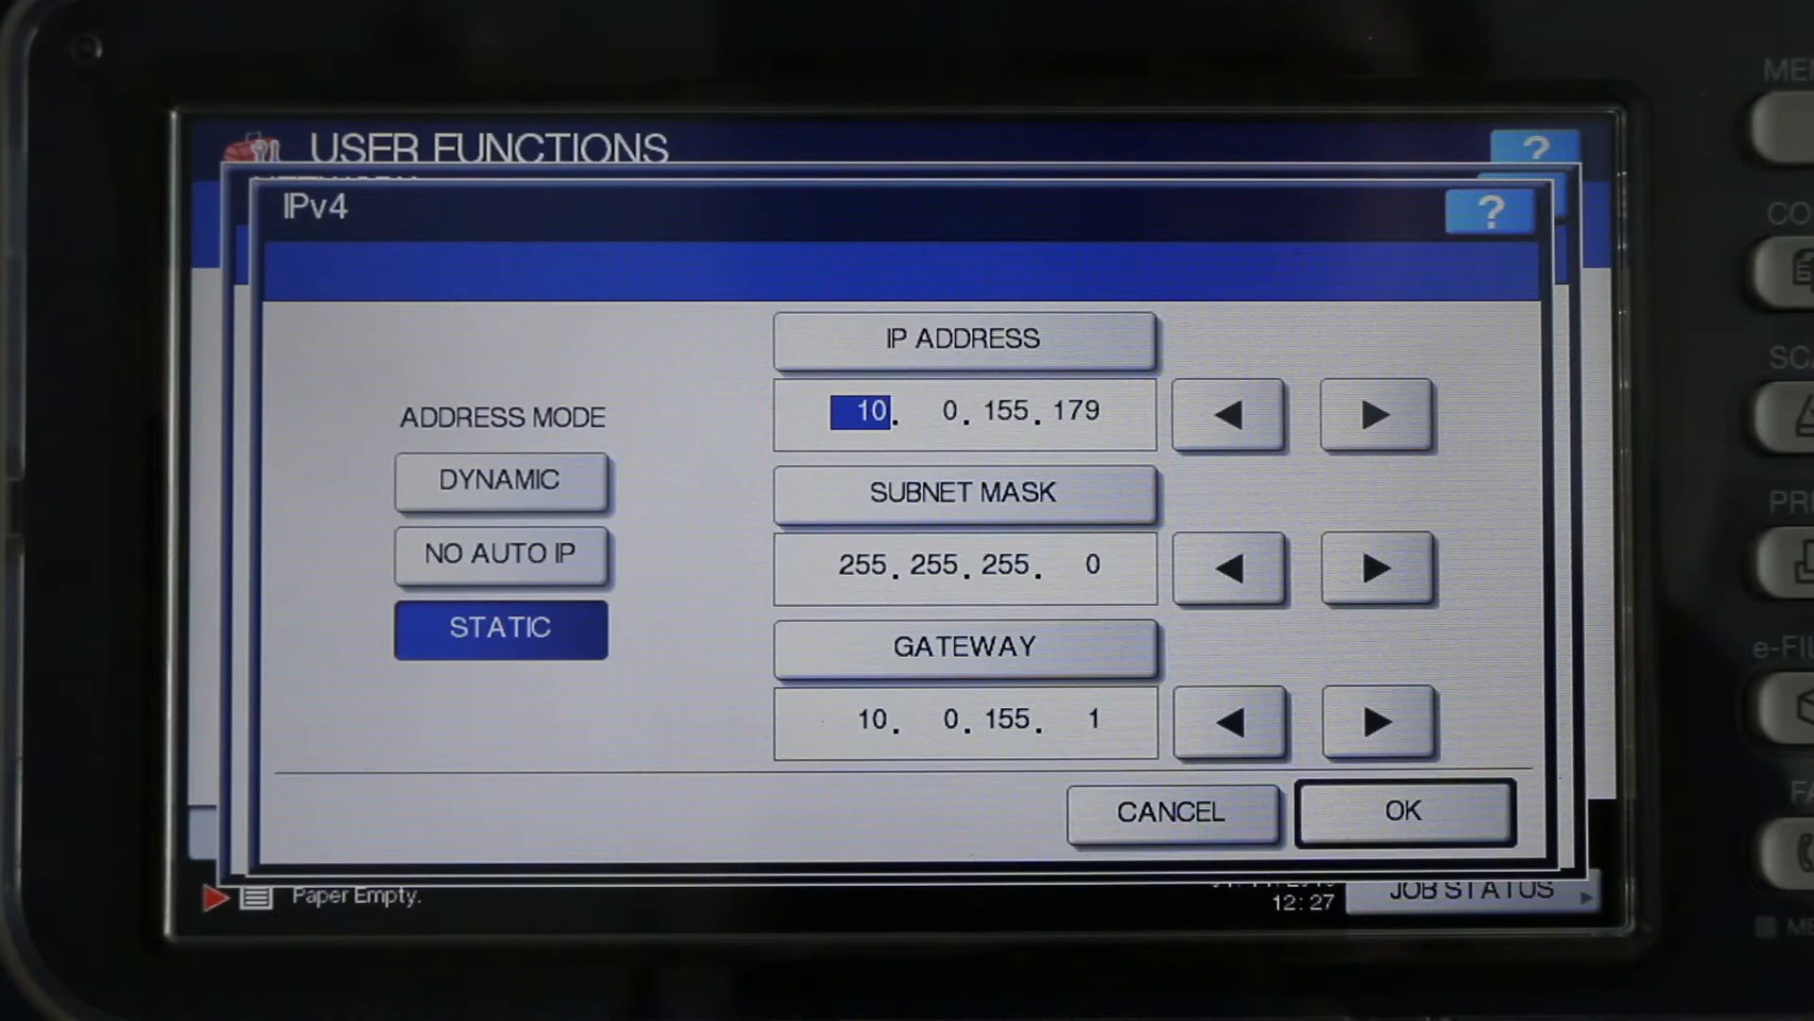
left_click(1374, 414)
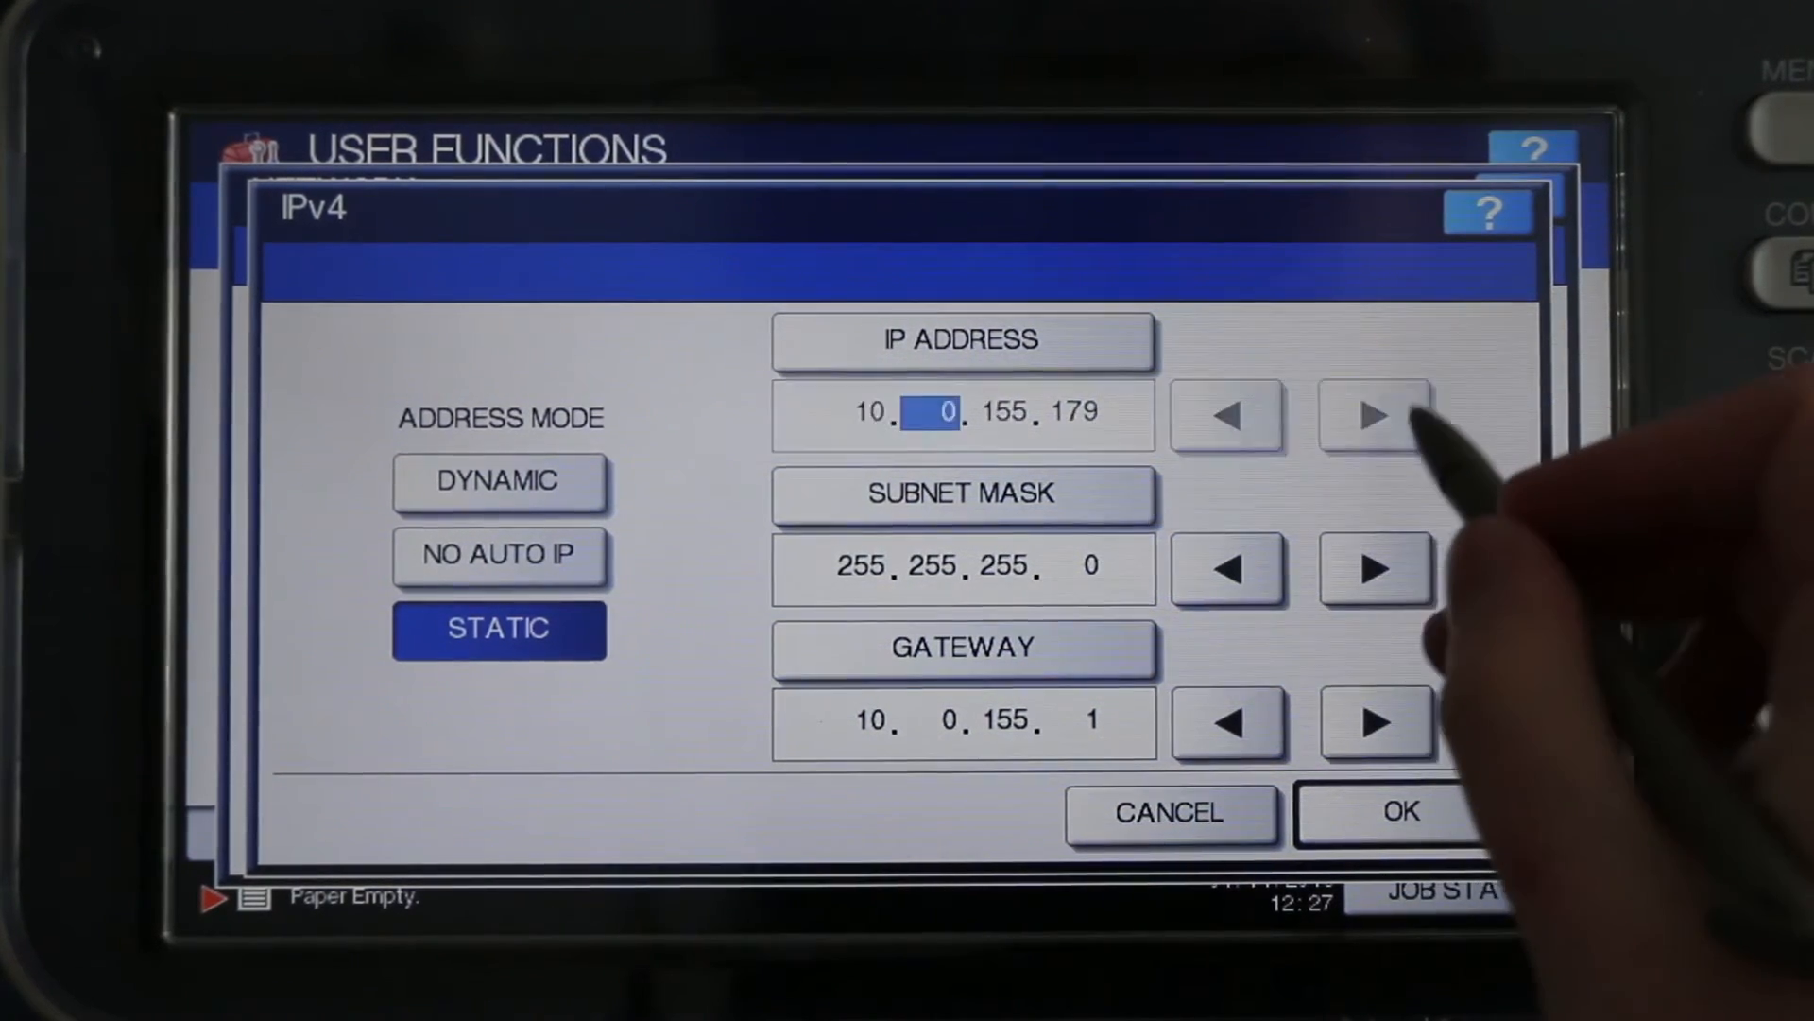
left_click(1374, 413)
type("200")
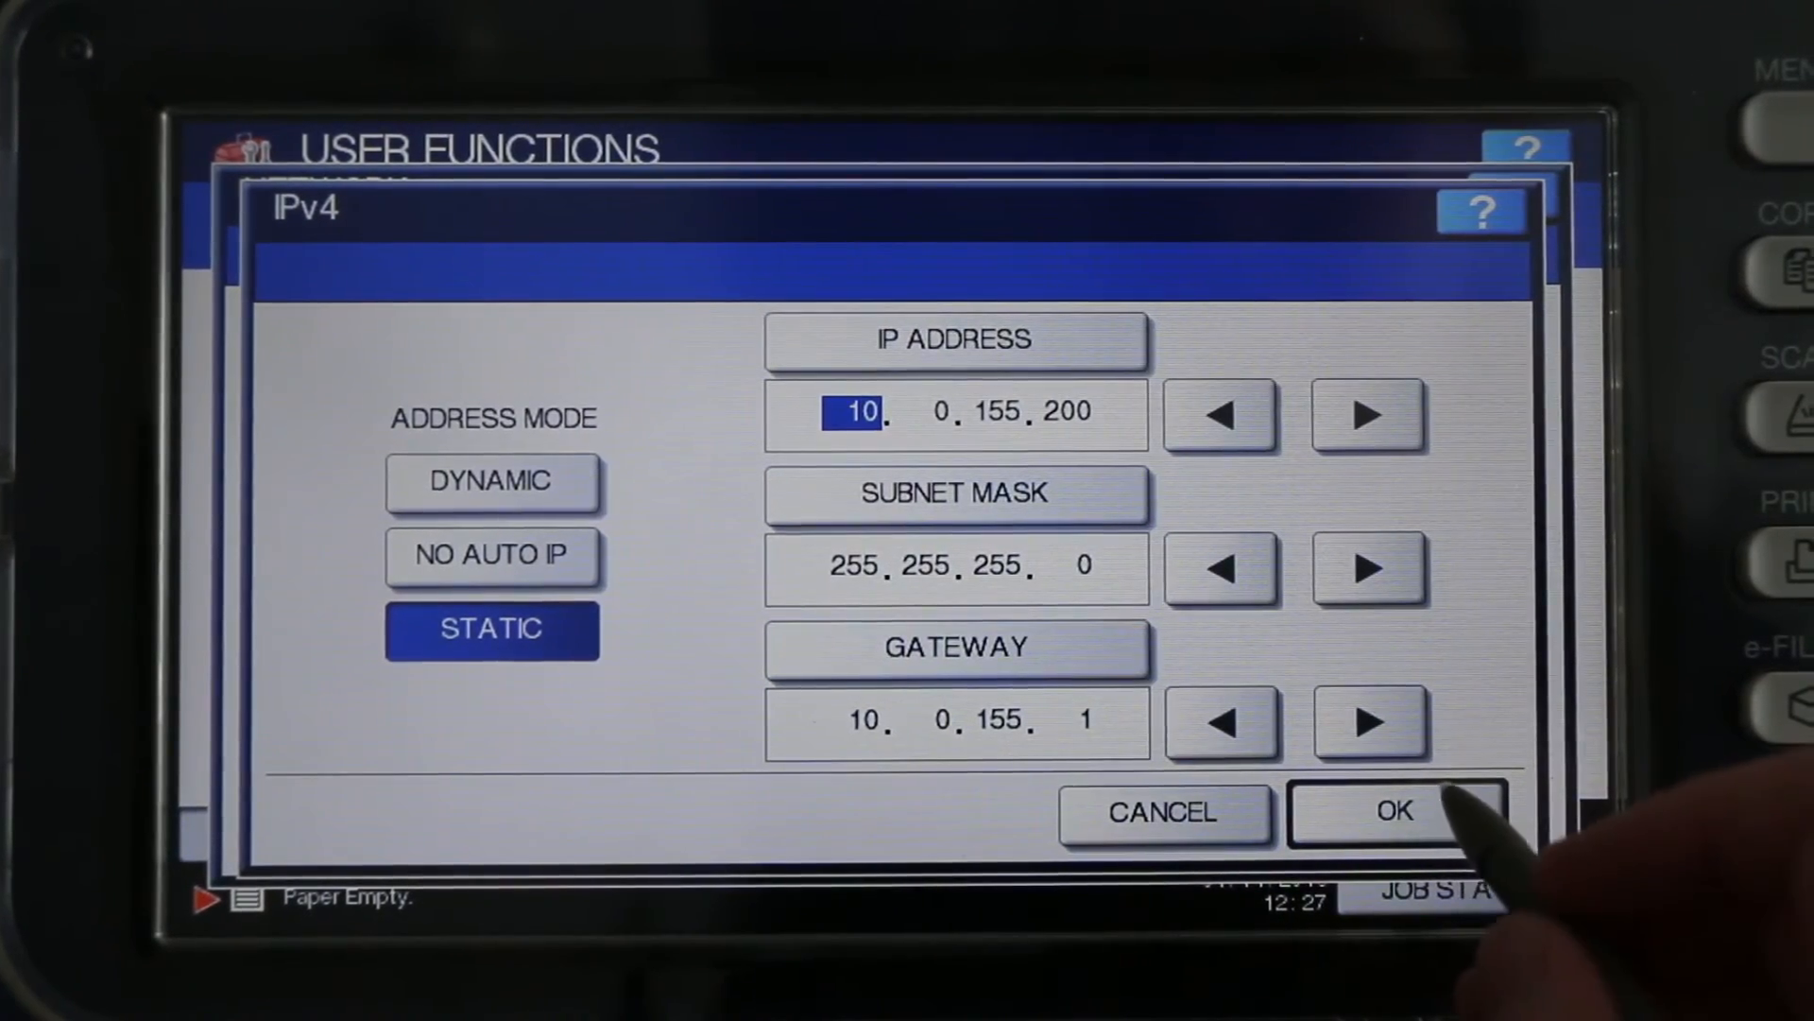
left_click(1395, 813)
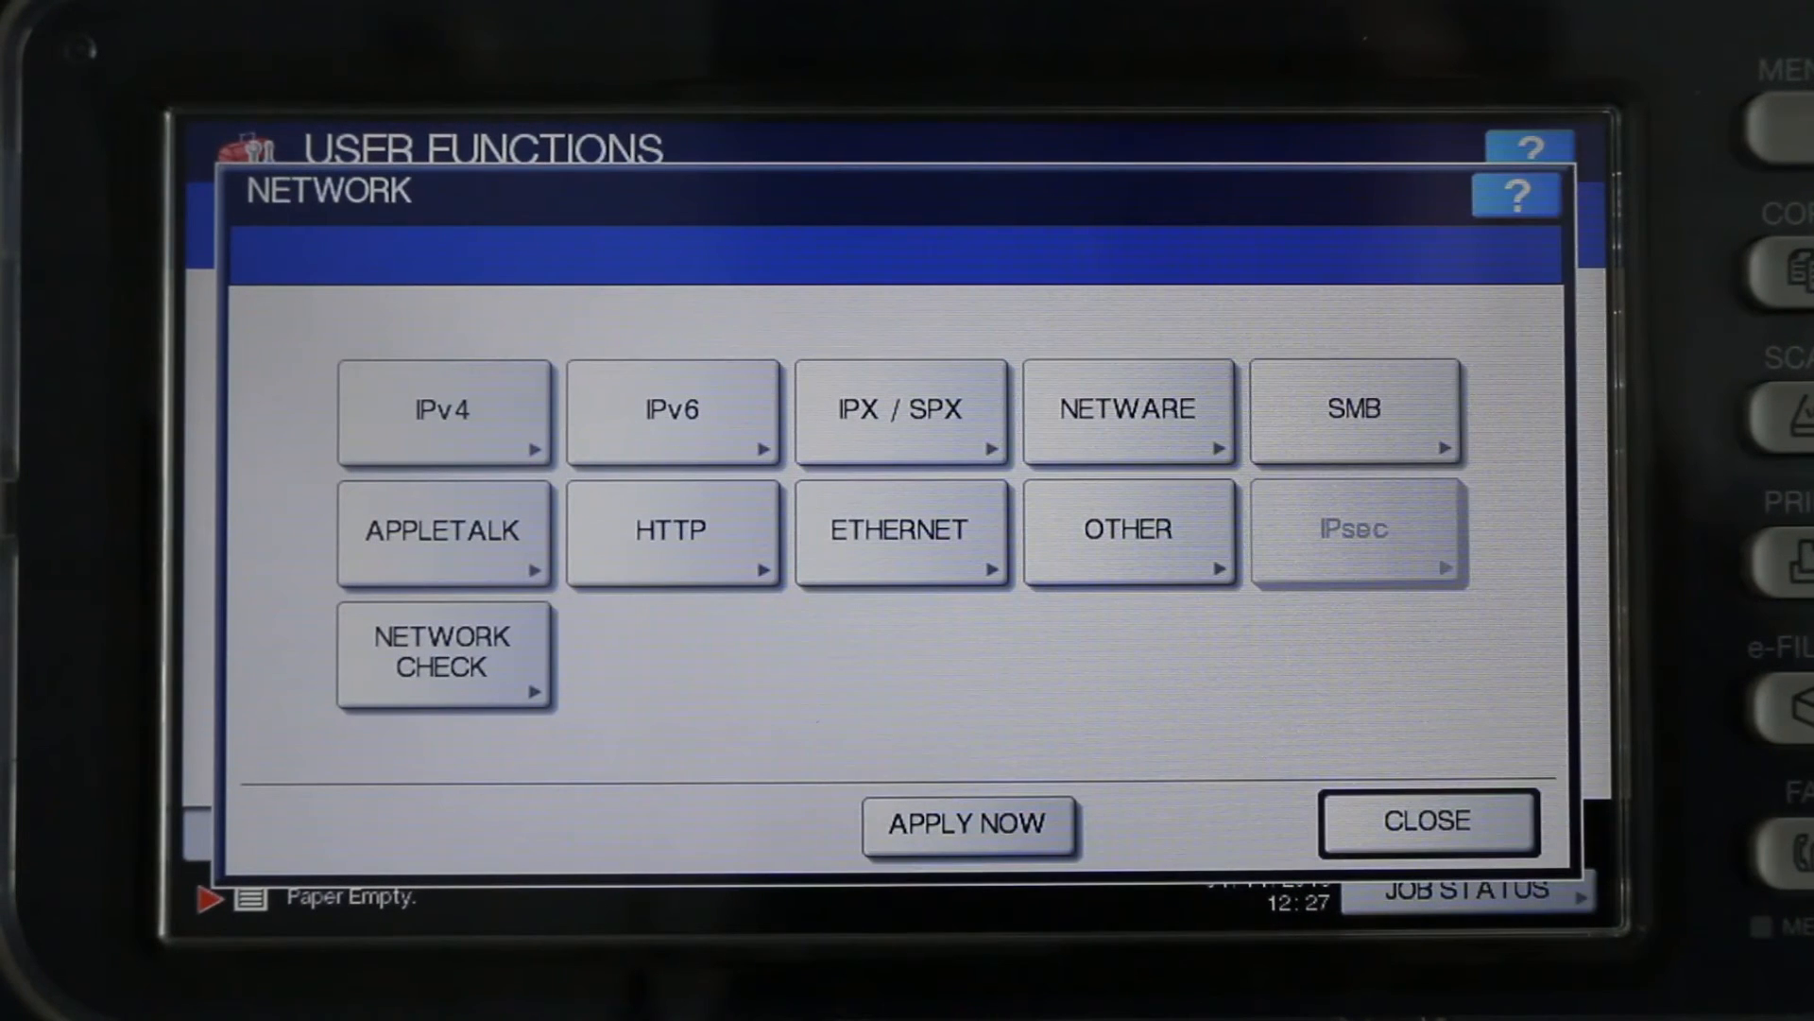